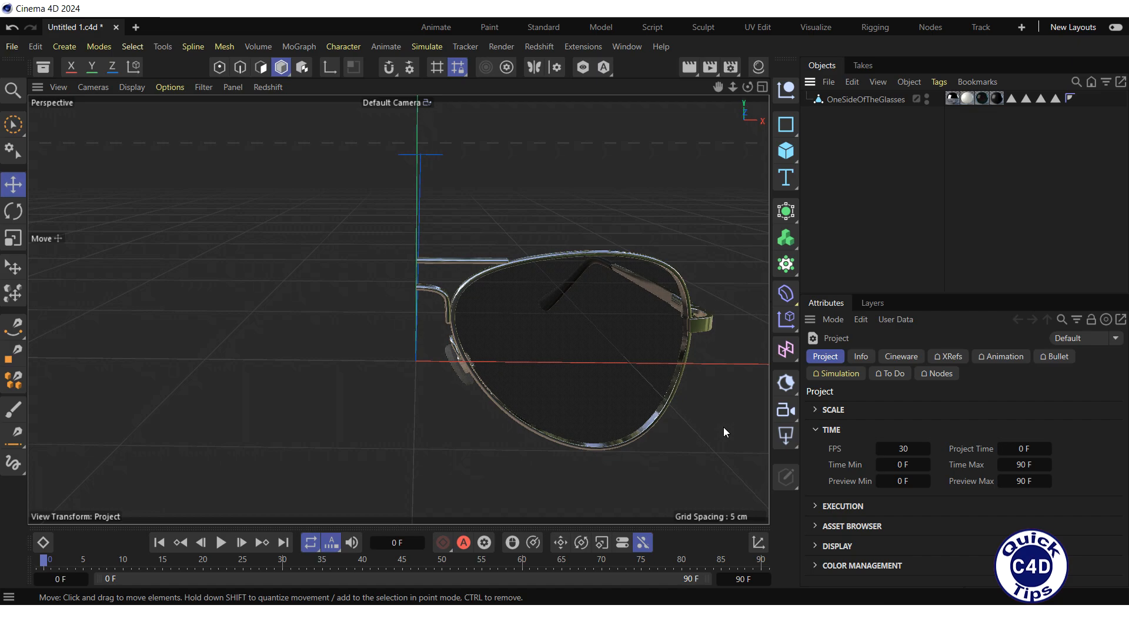
{"action": "mouse_move", "coordinate": [831, 203]}
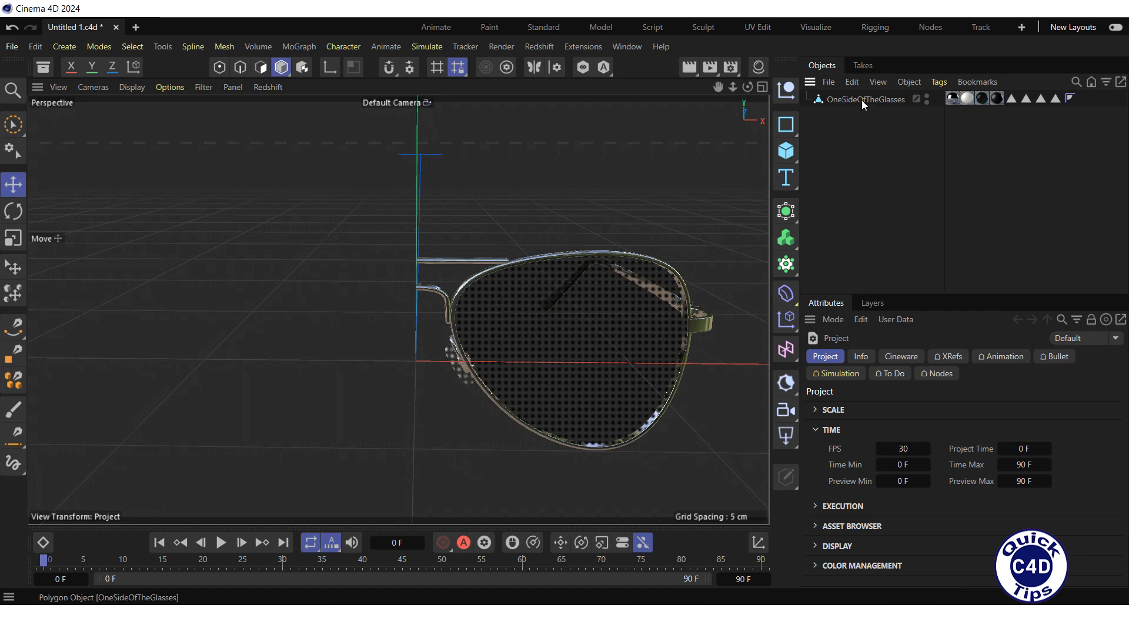
Select OneSideOfTheGlasses and start the Mirror Tool from the Character menu.
{"action": "left_click", "coordinate": [866, 98]}
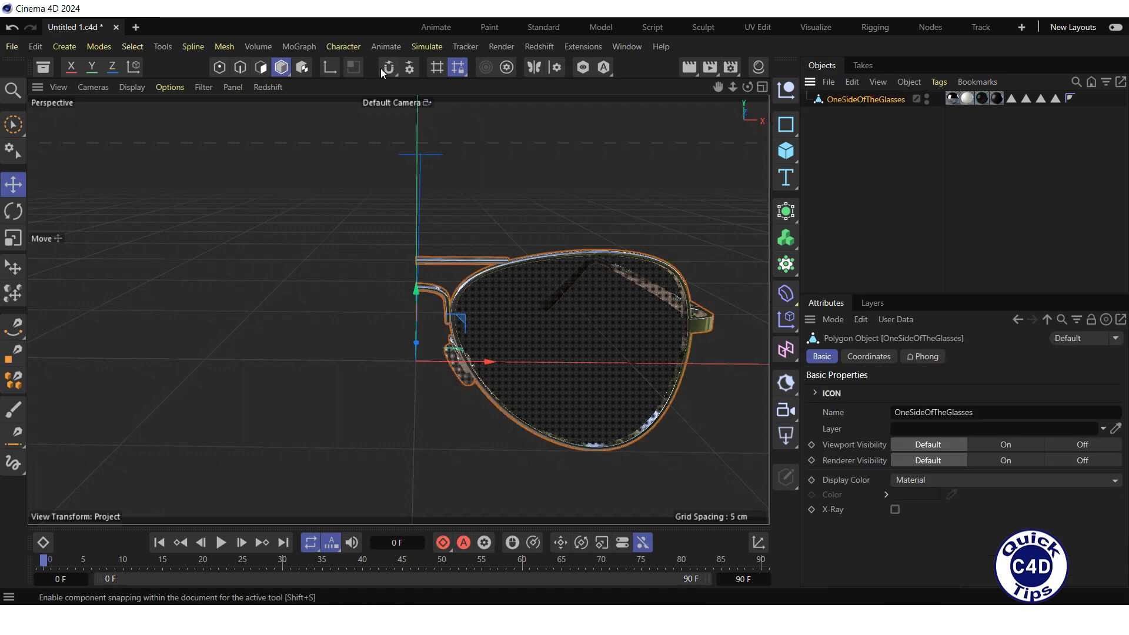
{"action": "left_click", "coordinate": [342, 46]}
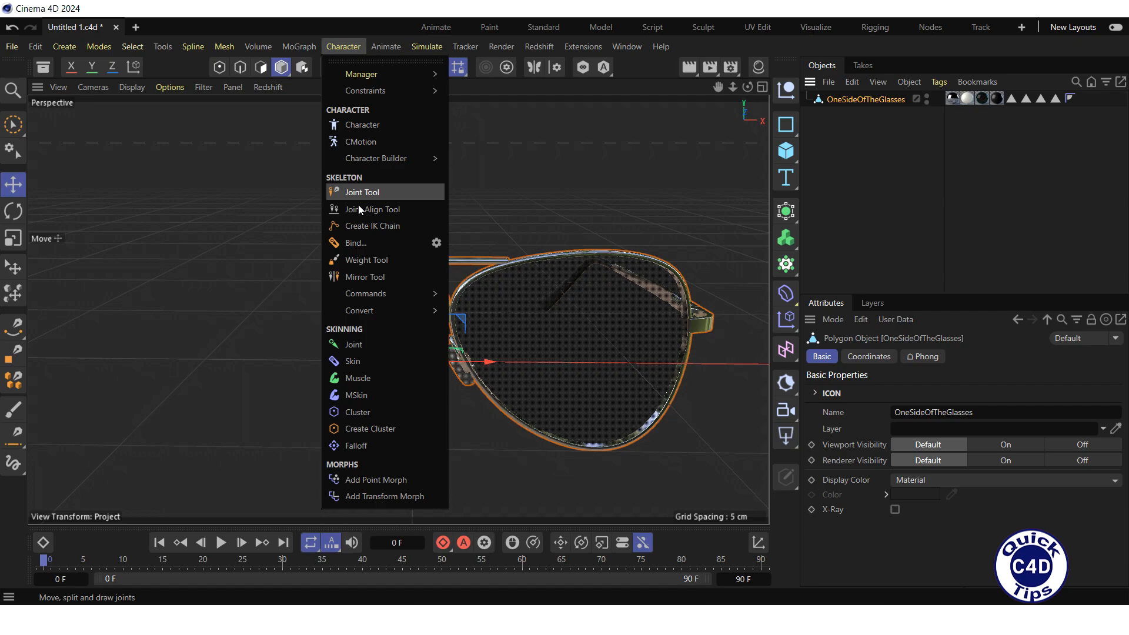
{"action": "left_click", "coordinate": [364, 276]}
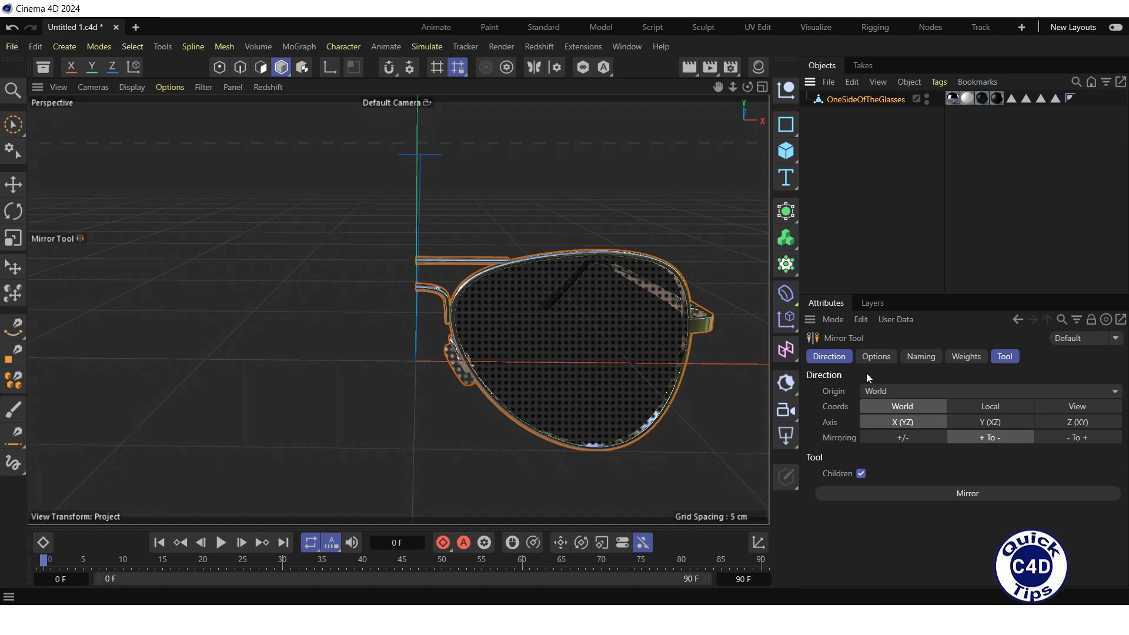
{"action": "mouse_move", "coordinate": [823, 401]}
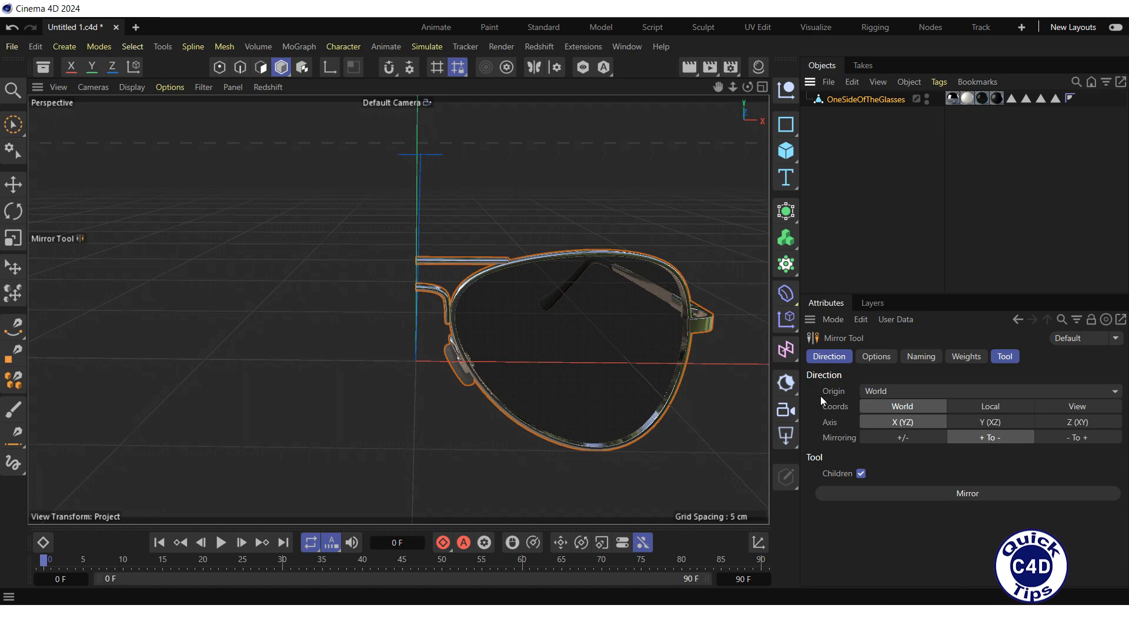
{"action": "mouse_move", "coordinate": [845, 402]}
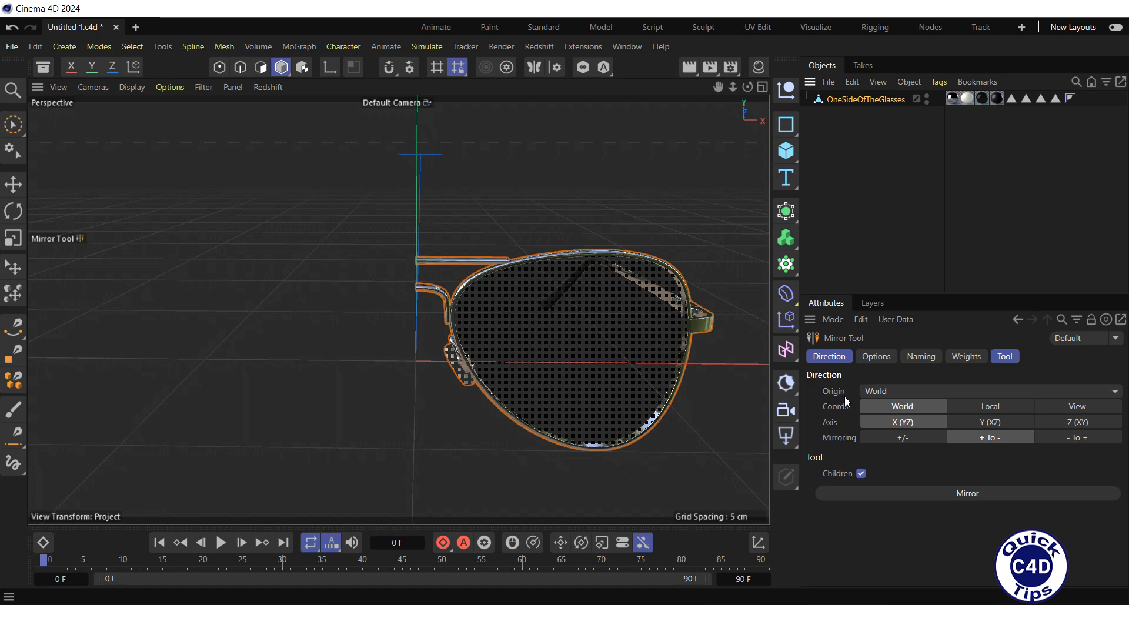
{"action": "mouse_move", "coordinate": [864, 399]}
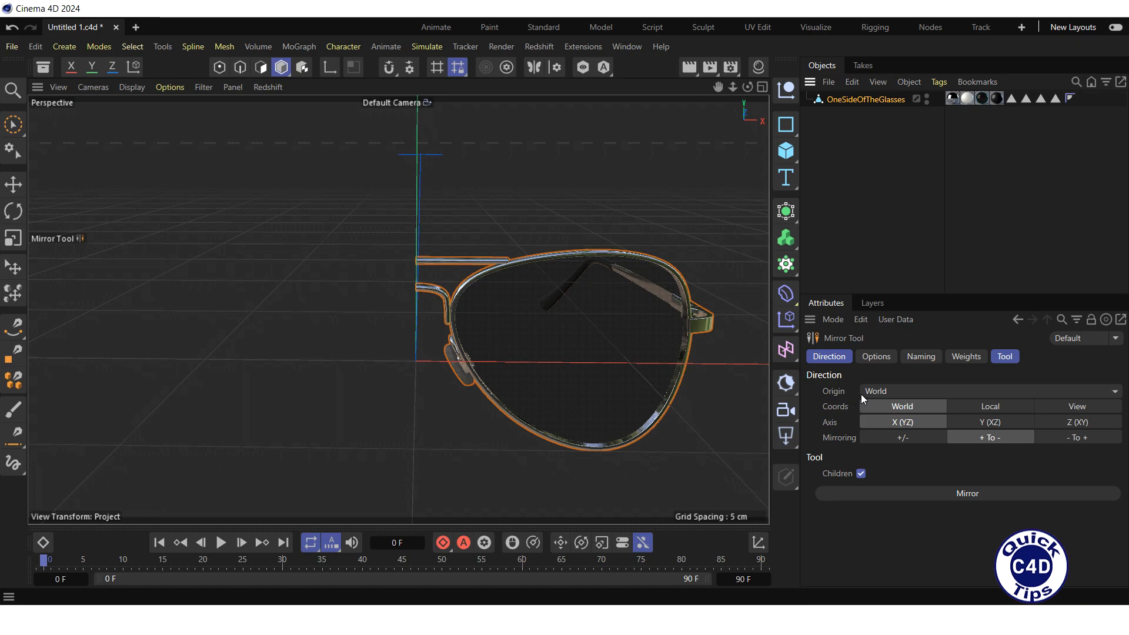
{"action": "mouse_move", "coordinate": [876, 396]}
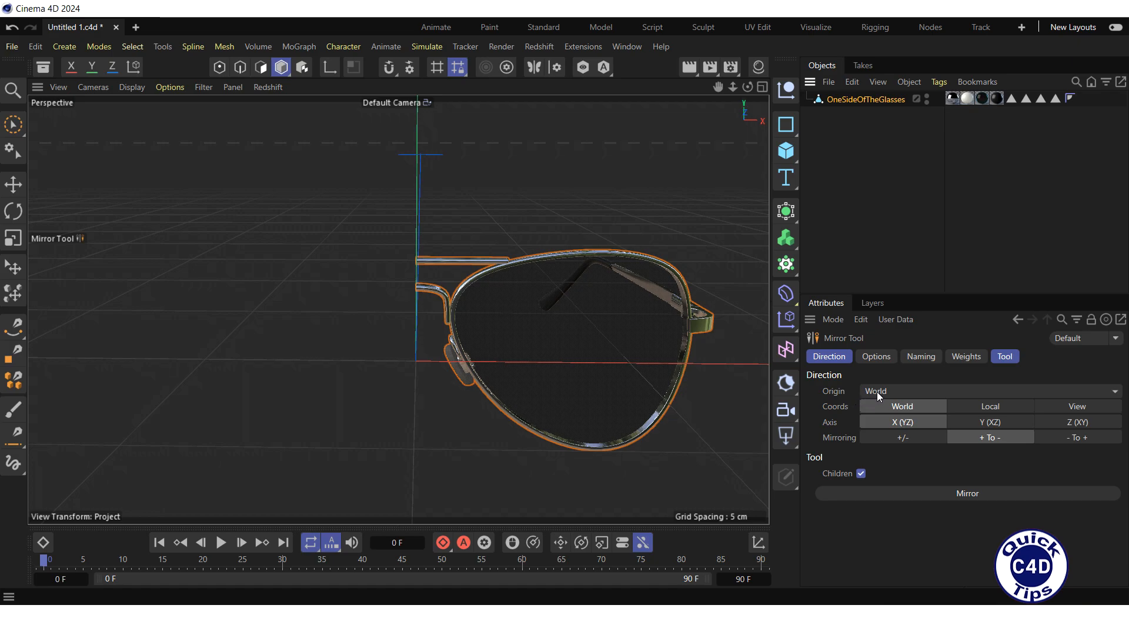
{"action": "mouse_move", "coordinate": [869, 399]}
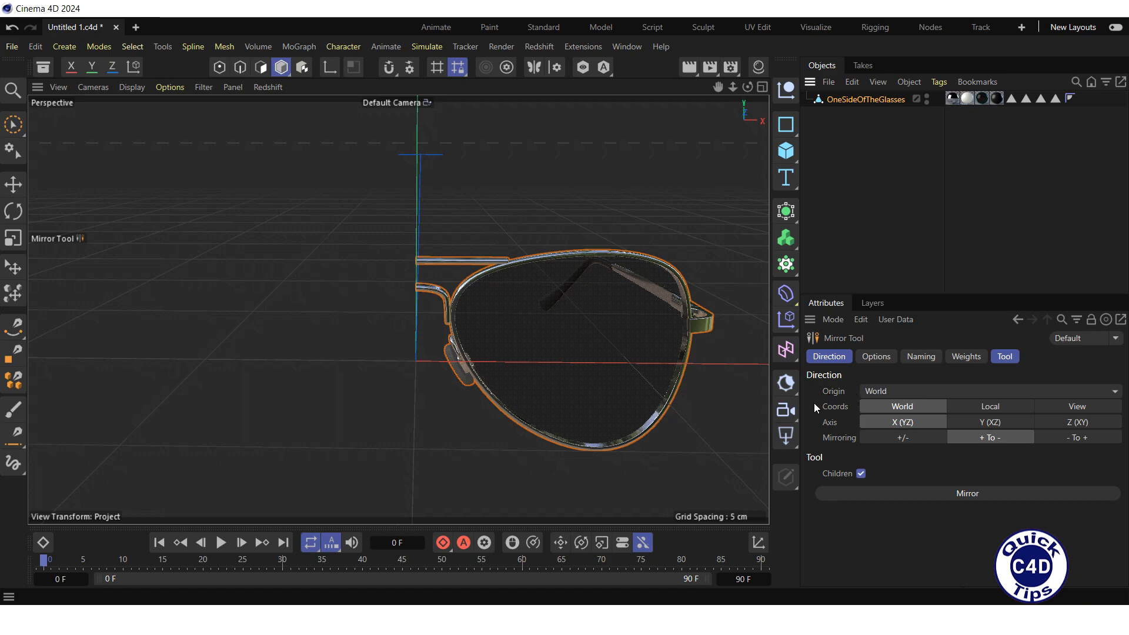
{"action": "mouse_move", "coordinate": [850, 416]}
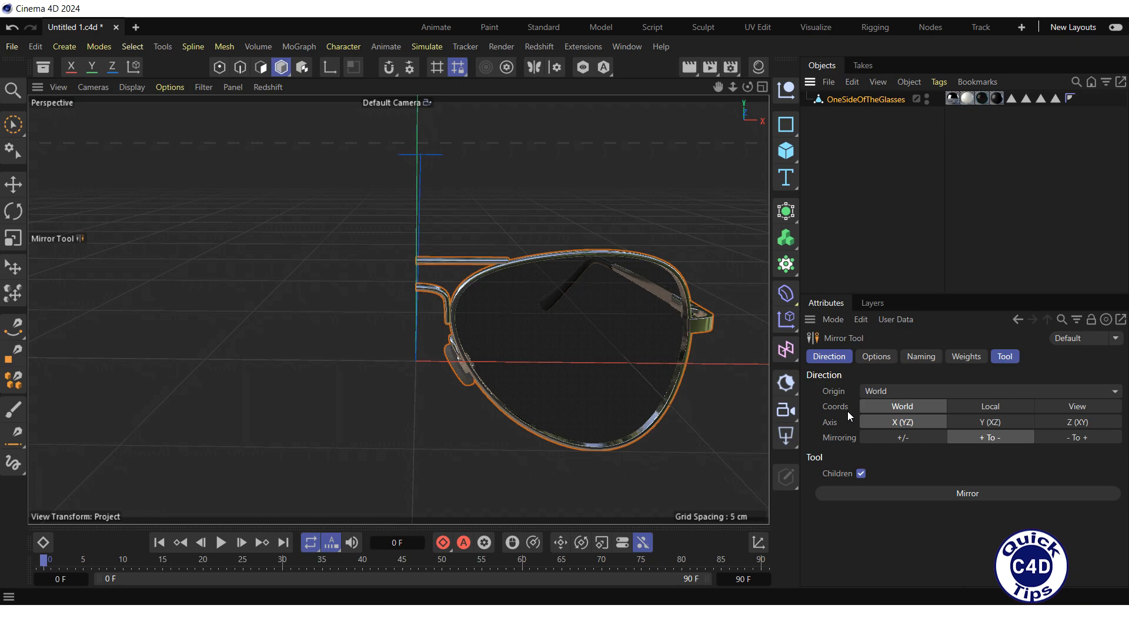
{"action": "mouse_move", "coordinate": [875, 413]}
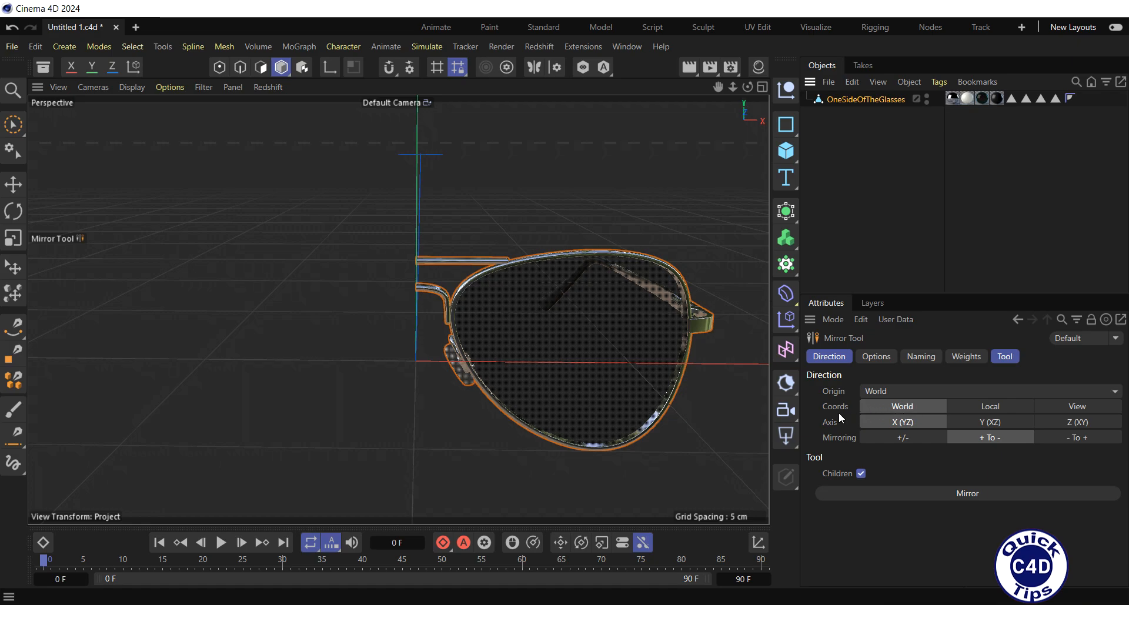
{"action": "mouse_move", "coordinate": [833, 430]}
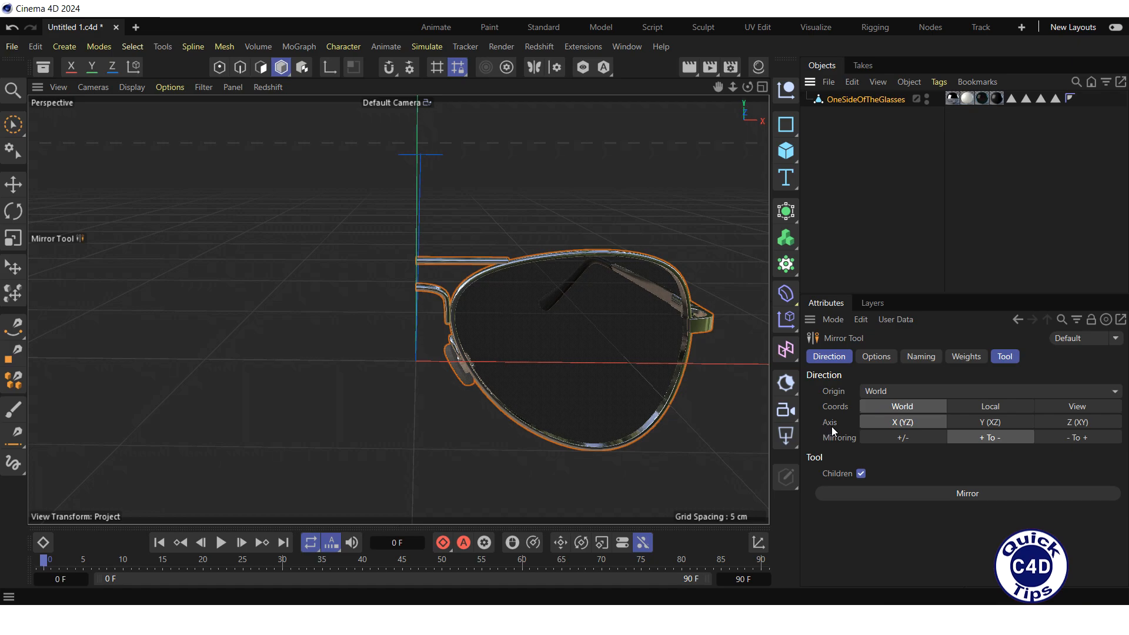
{"action": "mouse_move", "coordinate": [836, 430]}
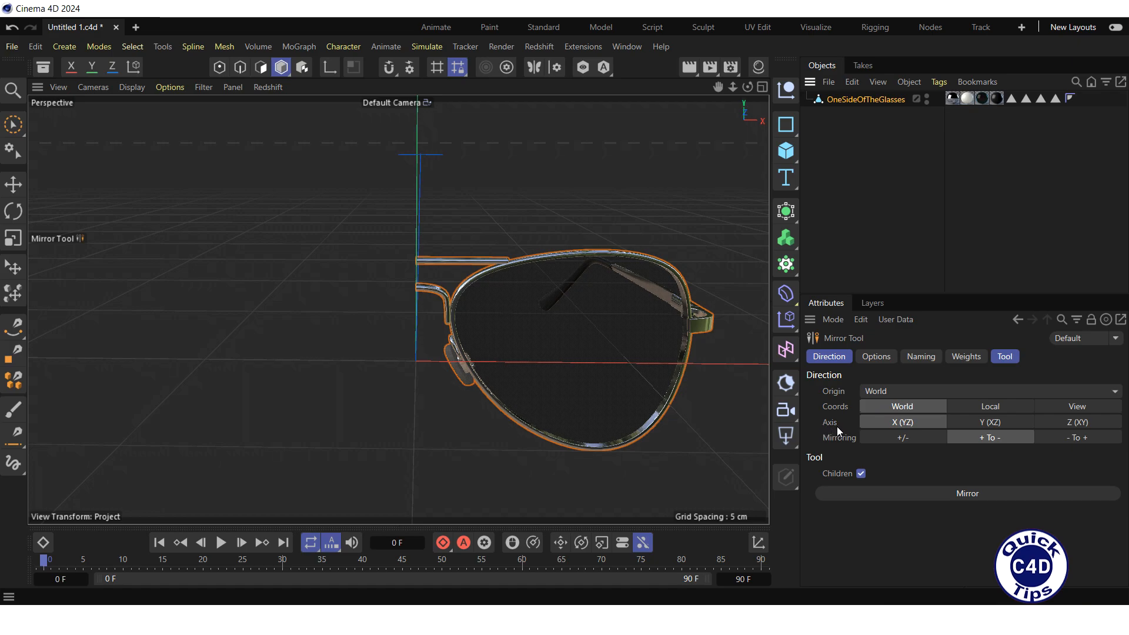
{"action": "mouse_move", "coordinate": [892, 425]}
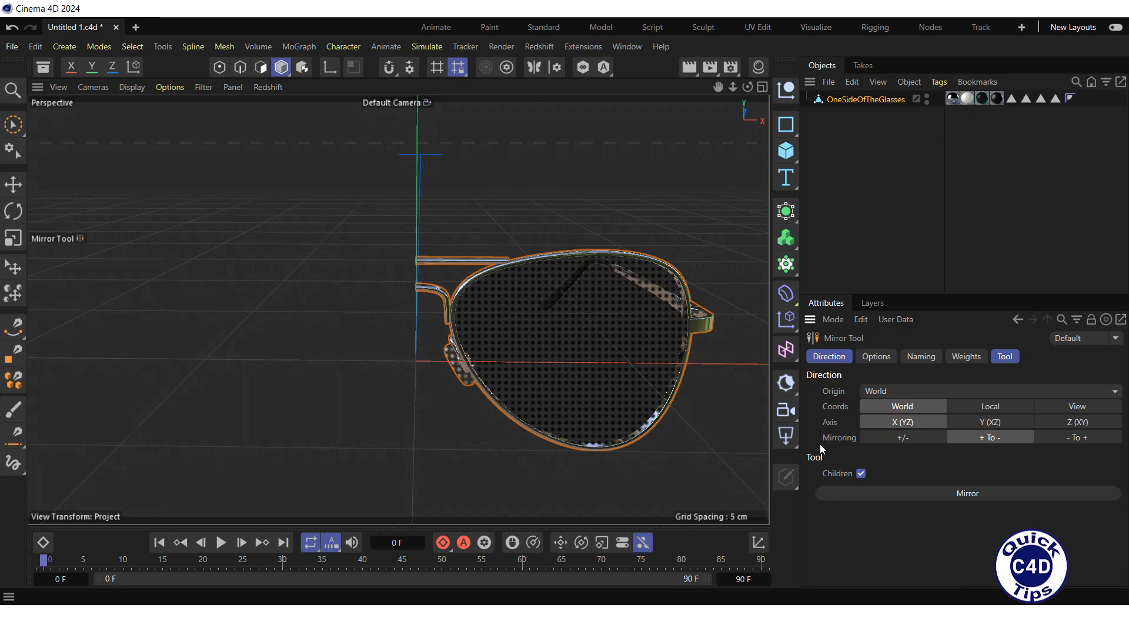
{"action": "mouse_move", "coordinate": [845, 447]}
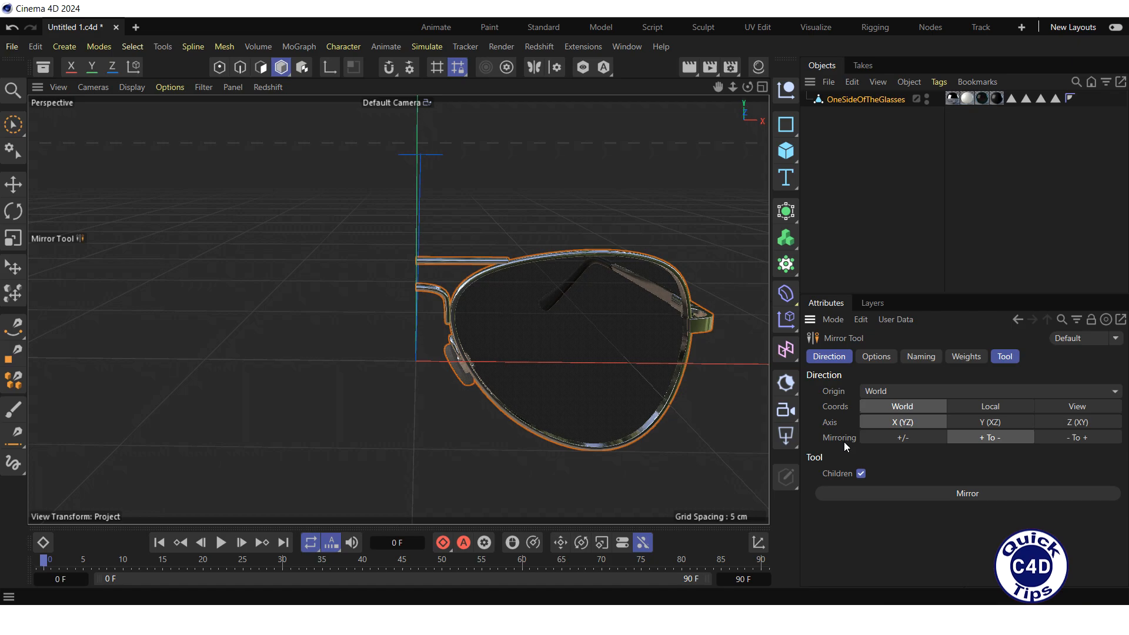
{"action": "mouse_move", "coordinate": [877, 448]}
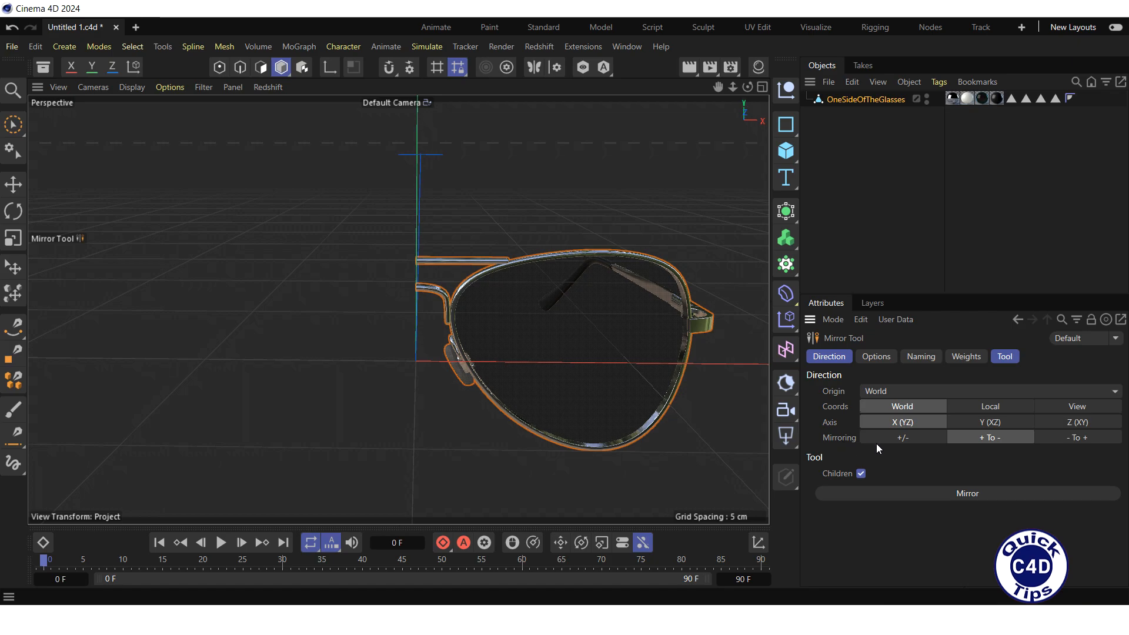
{"action": "mouse_move", "coordinate": [904, 451]}
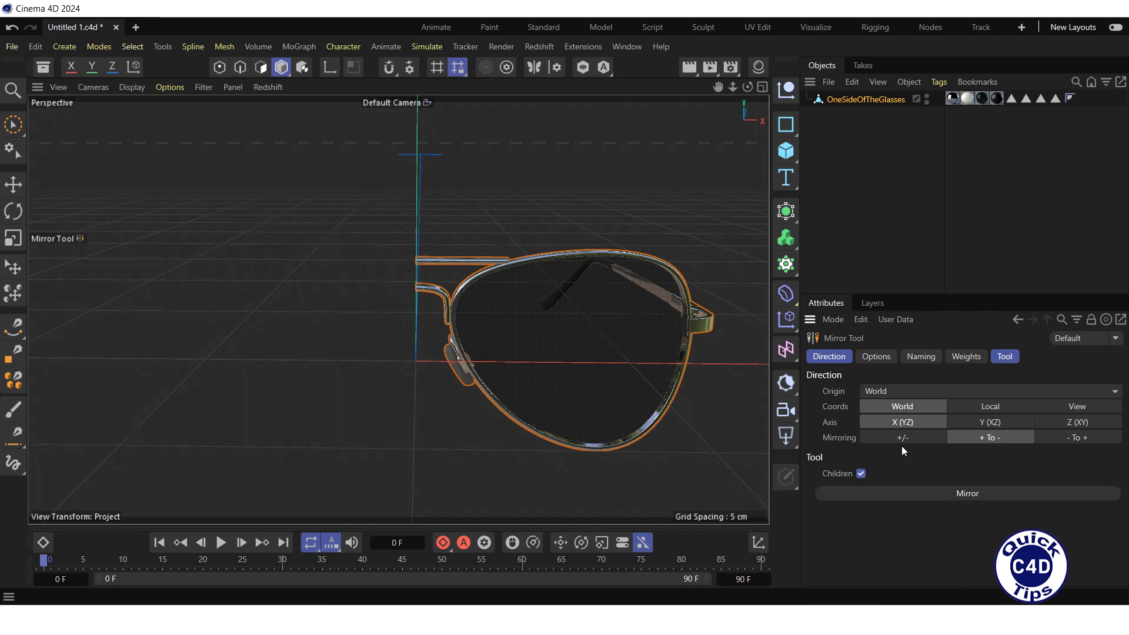
{"action": "mouse_move", "coordinate": [903, 452]}
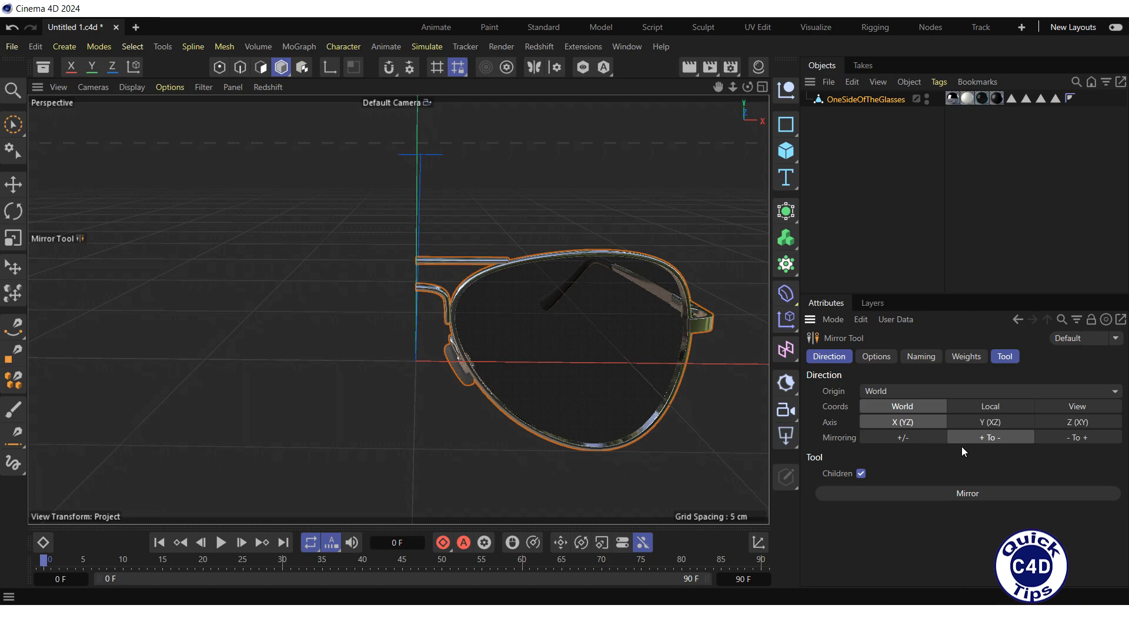
{"action": "mouse_move", "coordinate": [993, 454]}
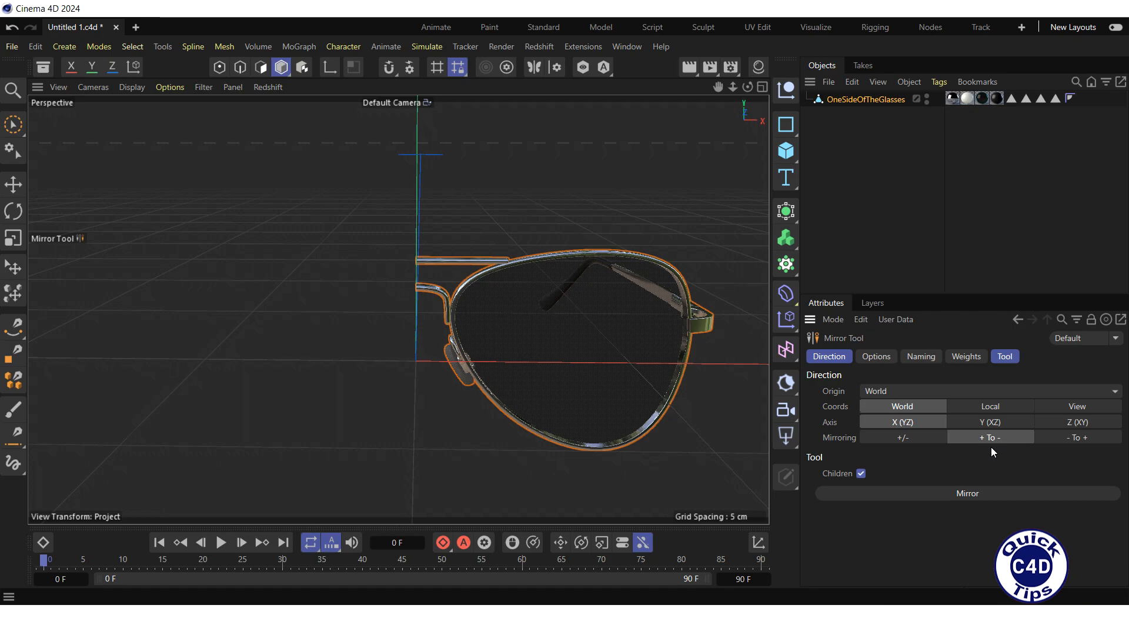
{"action": "mouse_move", "coordinate": [1083, 451]}
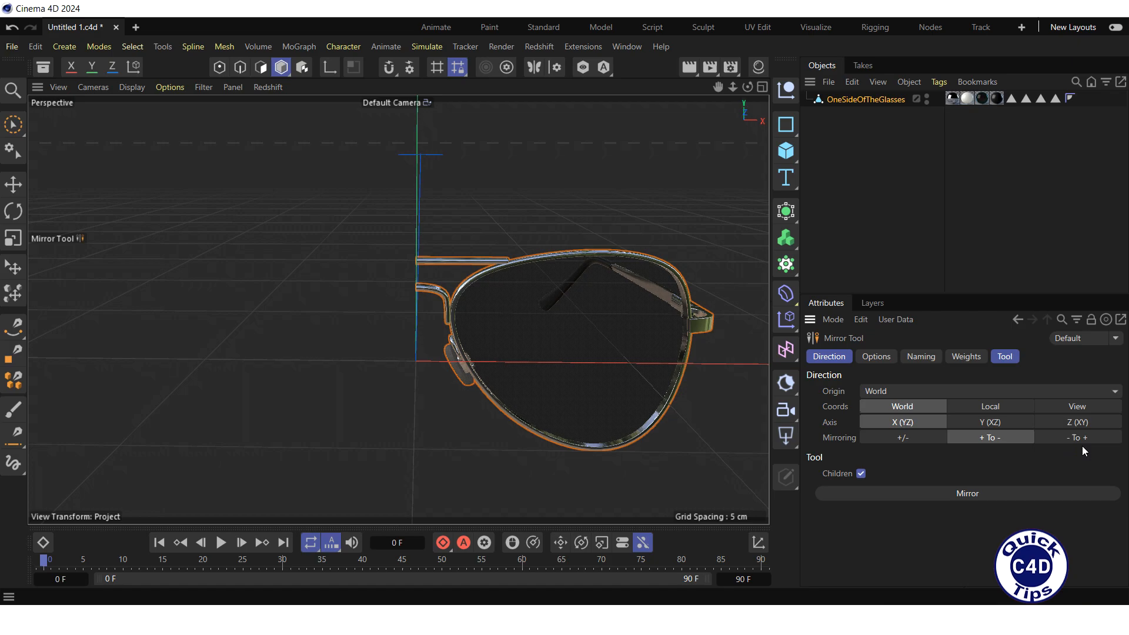
{"action": "mouse_move", "coordinate": [1079, 451]}
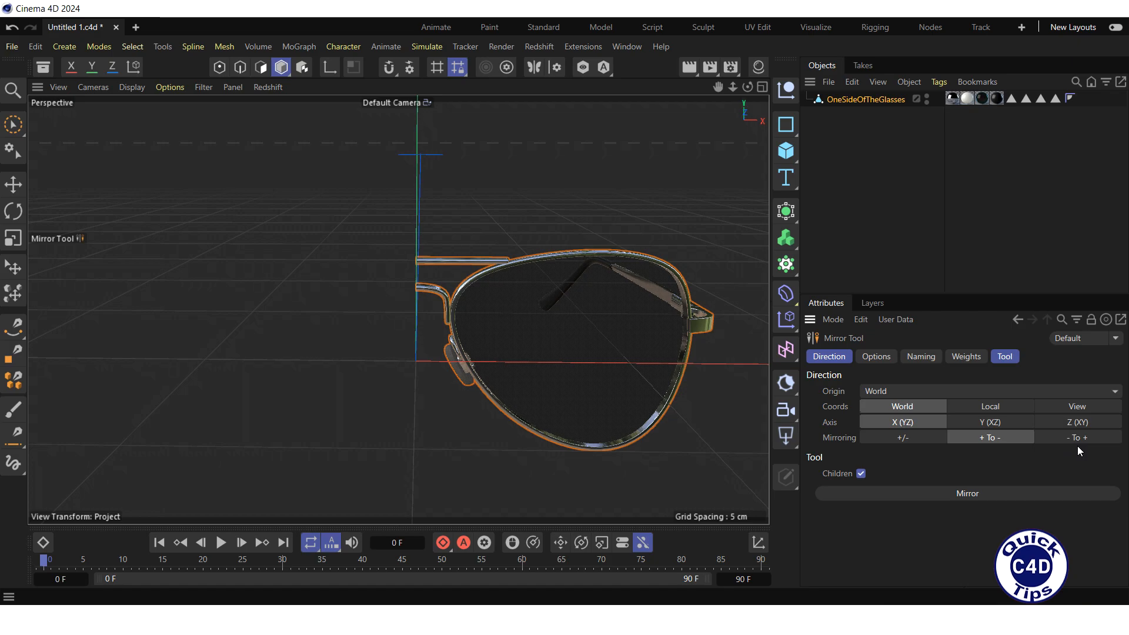
{"action": "mouse_move", "coordinate": [988, 460]}
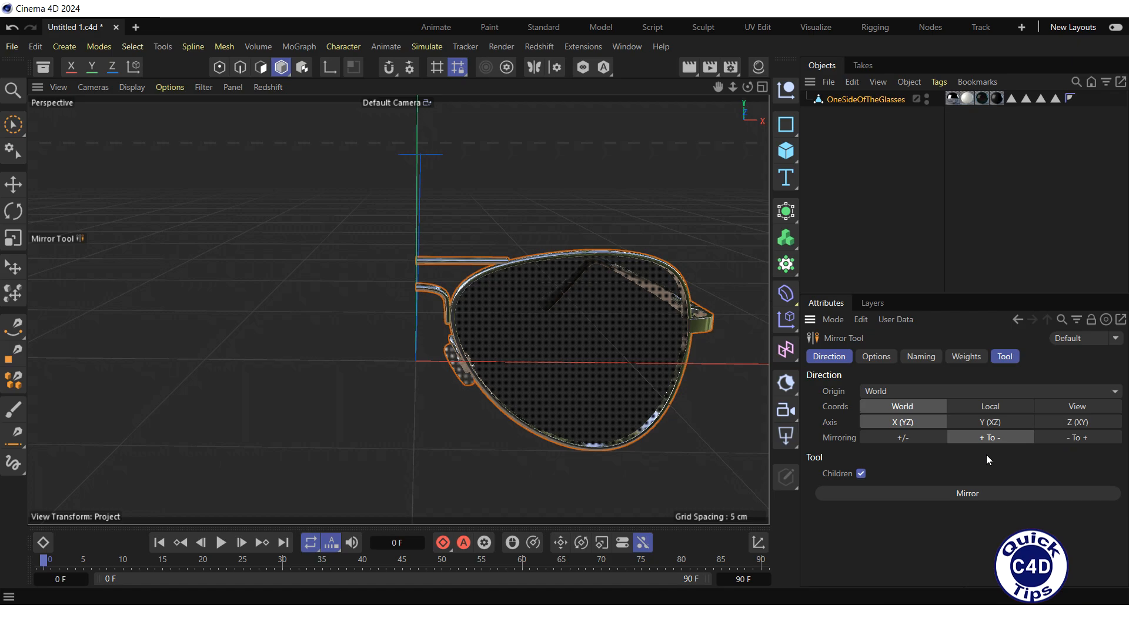
{"action": "mouse_move", "coordinate": [909, 455]}
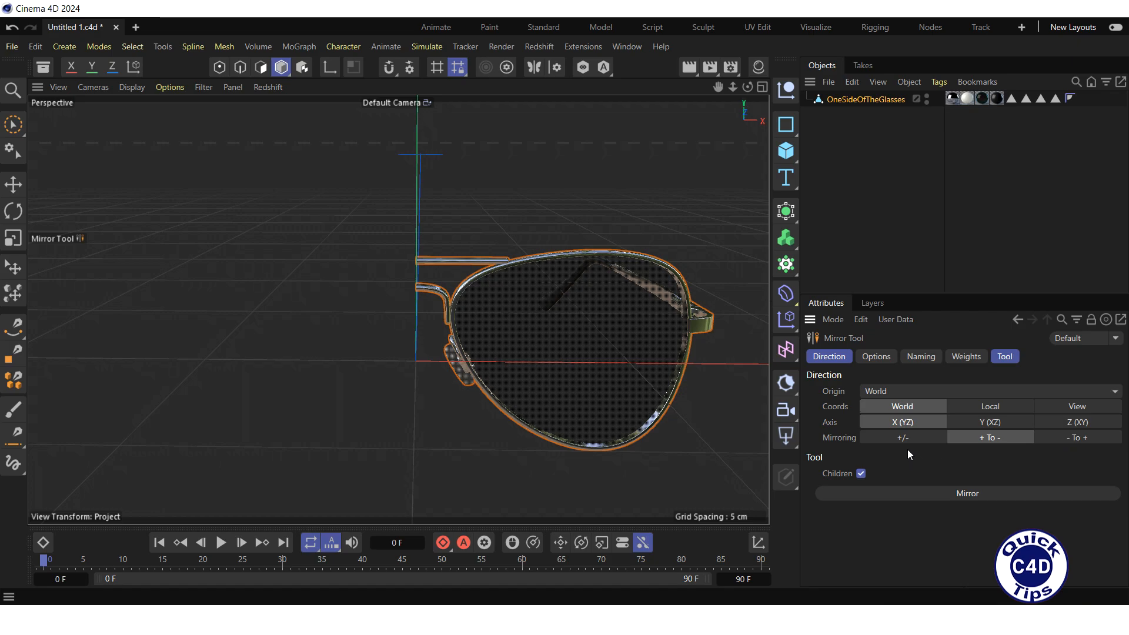
Set Mirroring to + To - with World origin, World coords and X (YZ) axis.
{"action": "left_click", "coordinate": [990, 437]}
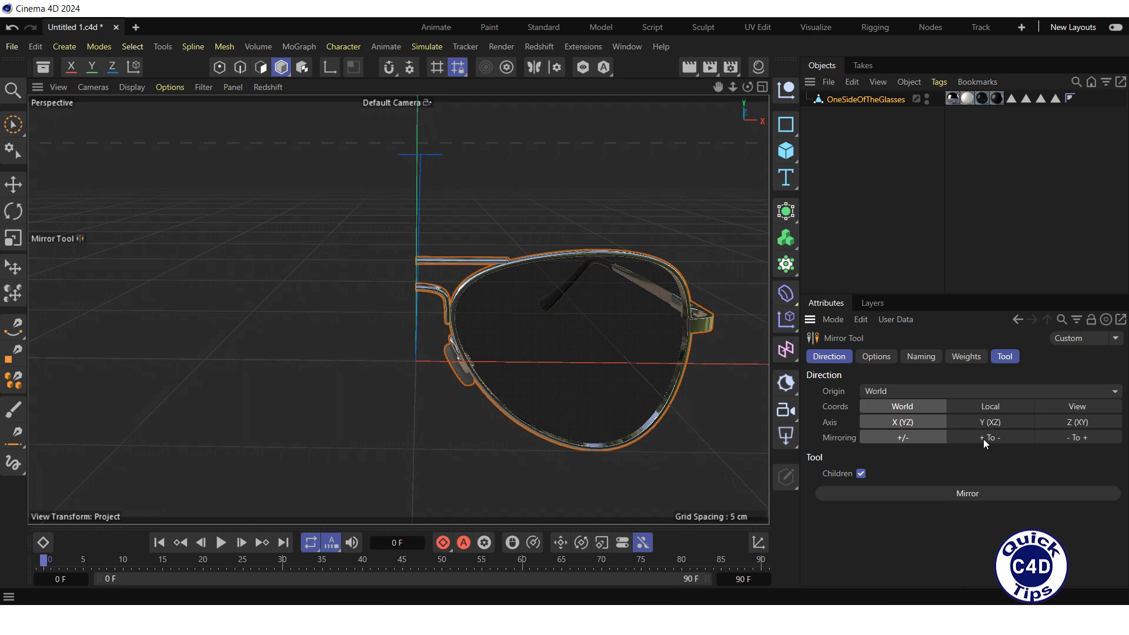
{"action": "left_click", "coordinate": [989, 437]}
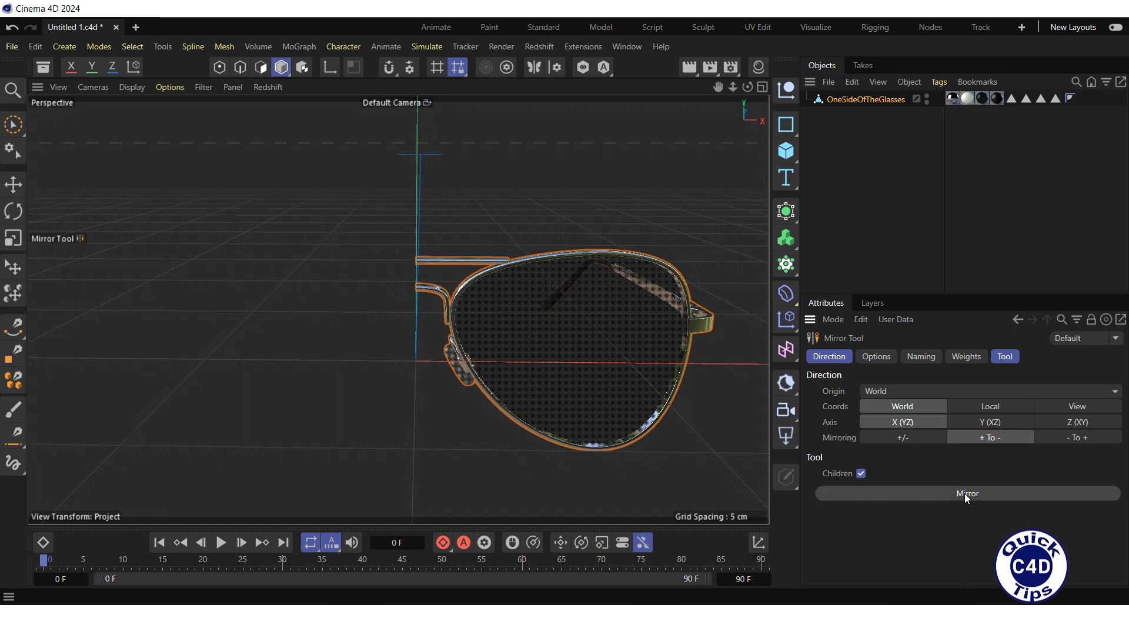
{"action": "left_click", "coordinate": [967, 492]}
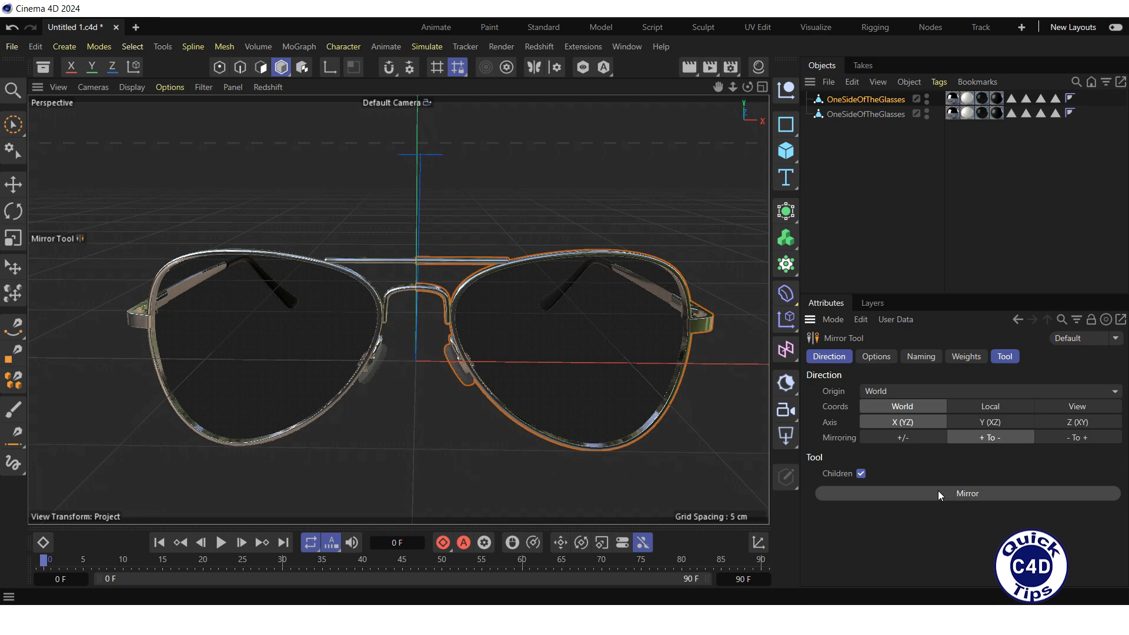
{"action": "mouse_move", "coordinate": [718, 463]}
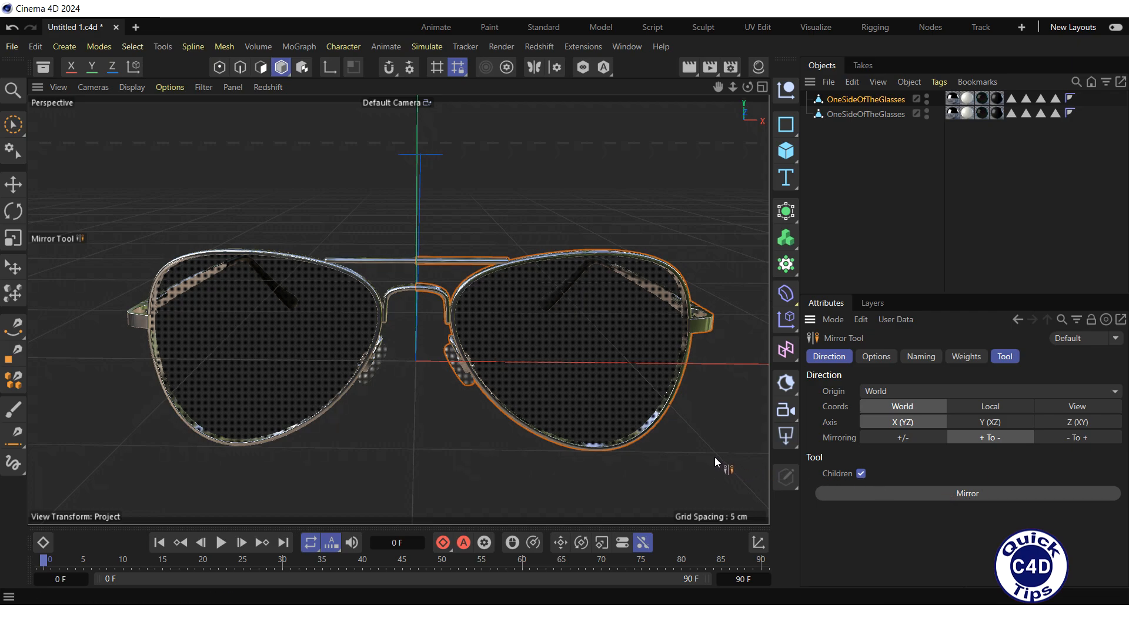
{"action": "mouse_move", "coordinate": [54, 105]}
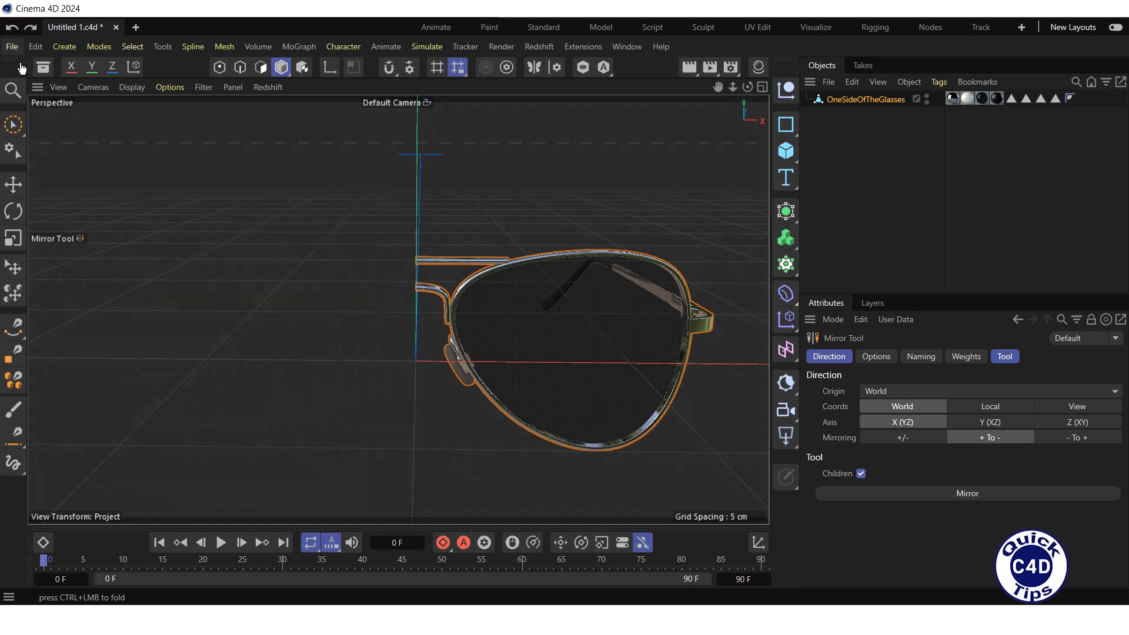
Move the glasses half right along X away from centre, then rotate it to an angle.
{"action": "left_click", "coordinate": [13, 185]}
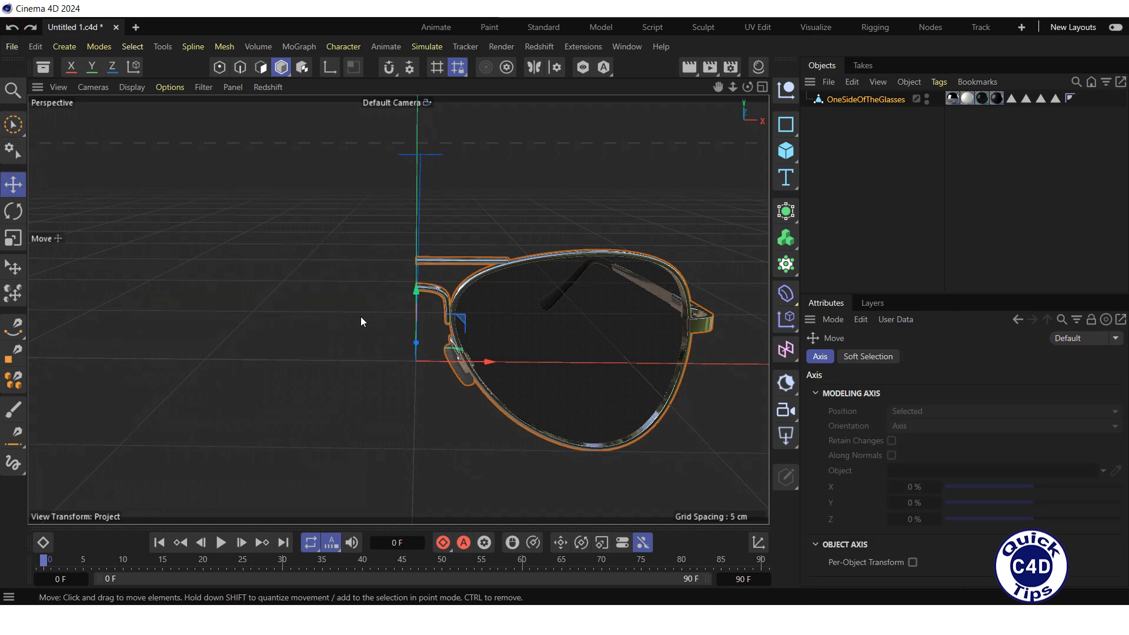
{"action": "mouse_move", "coordinate": [454, 362]}
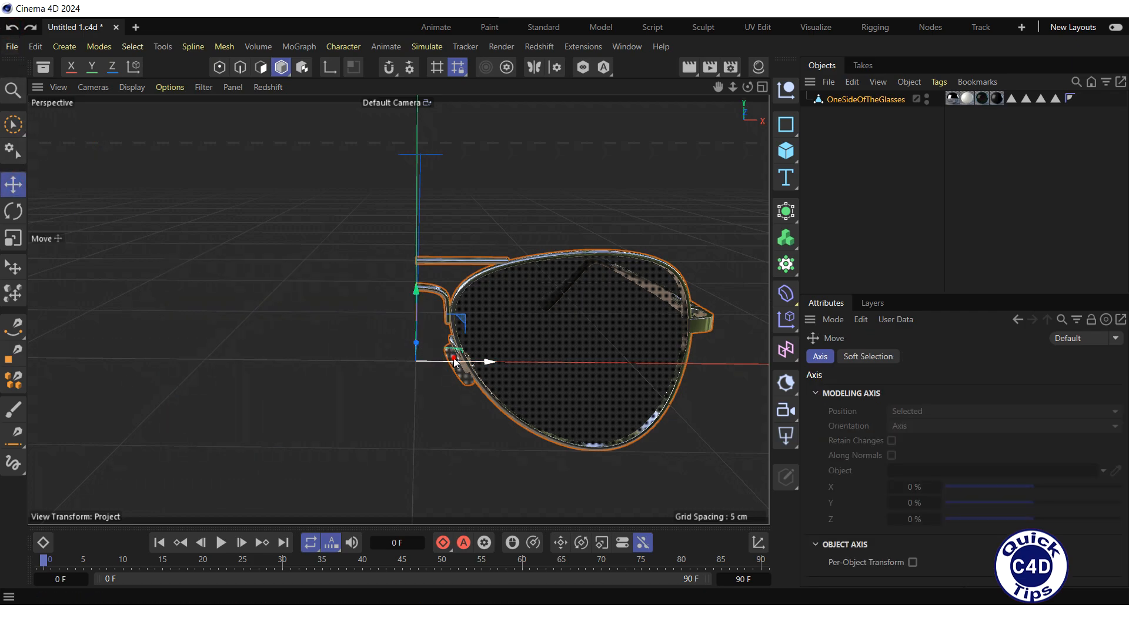
{"action": "left_click_drag", "start_coordinate": [486, 362], "coordinate": [522, 361]}
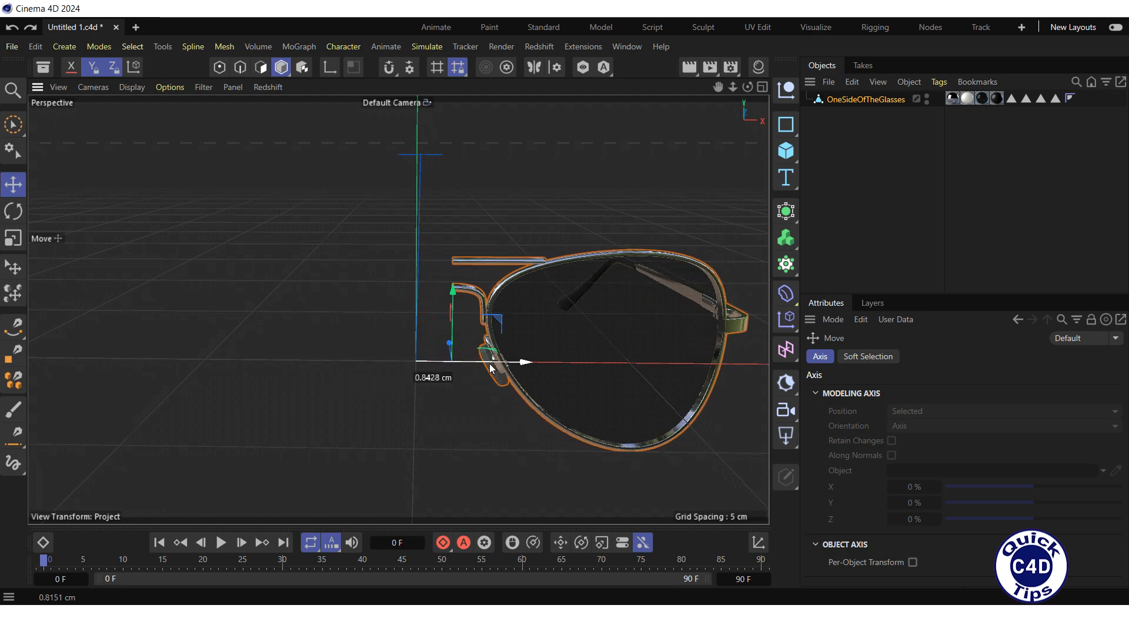
{"action": "left_click_drag", "start_coordinate": [519, 362], "coordinate": [497, 353]}
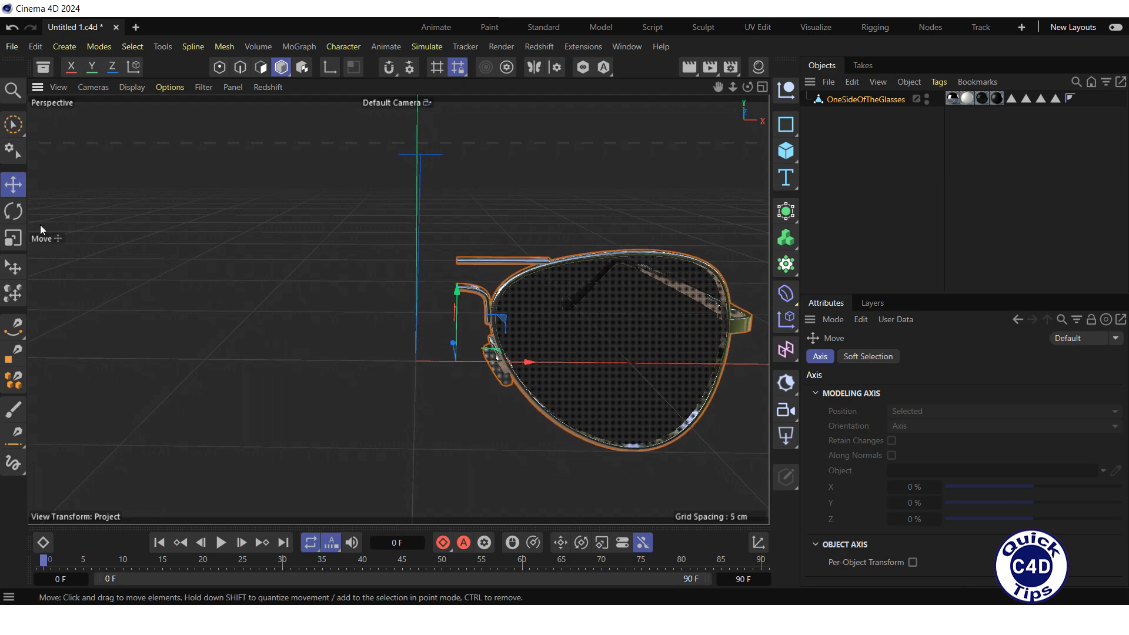
{"action": "left_click", "coordinate": [13, 211]}
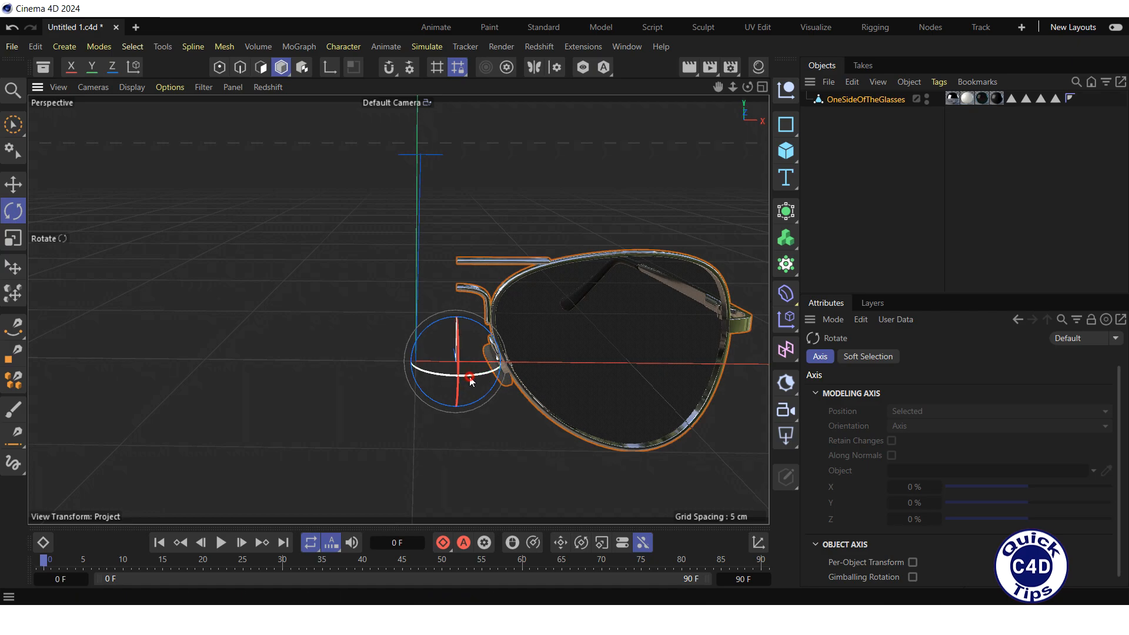
{"action": "left_click_drag", "start_coordinate": [469, 378], "coordinate": [483, 407]}
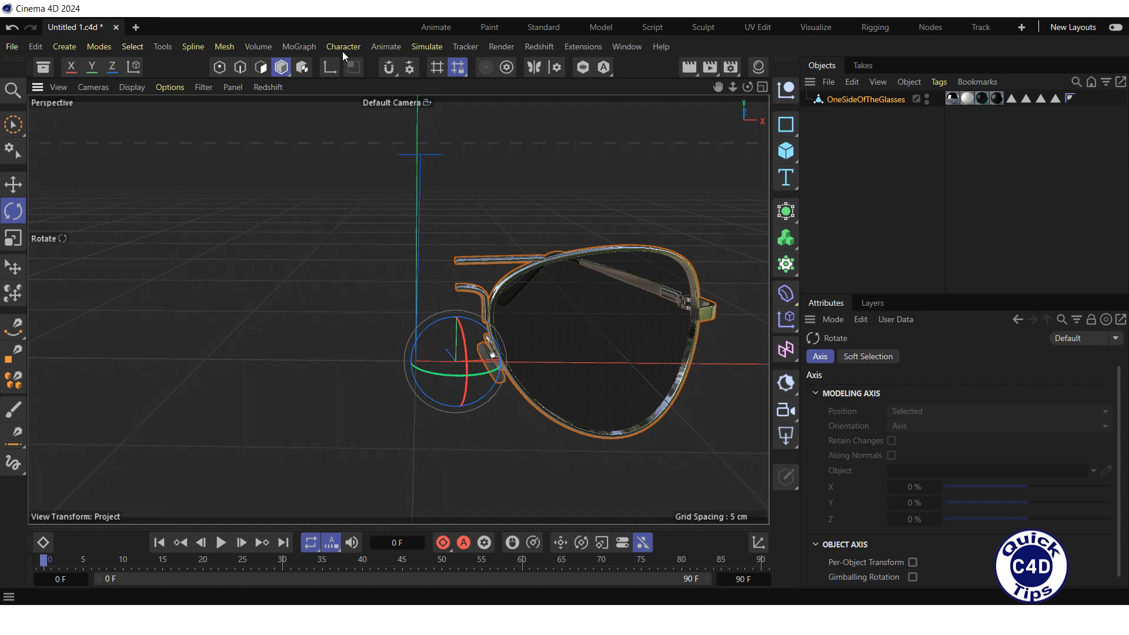
Reactivate the Mirror Tool with its world X, + To - settings for the repositioned half.
{"action": "left_click", "coordinate": [344, 45]}
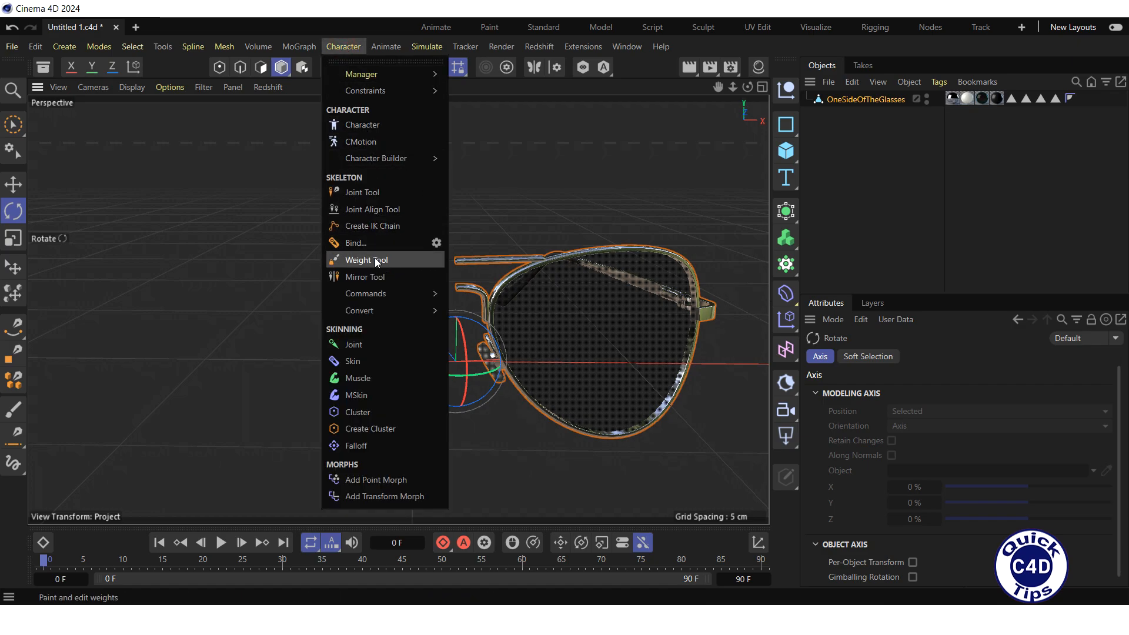
{"action": "left_click", "coordinate": [364, 277]}
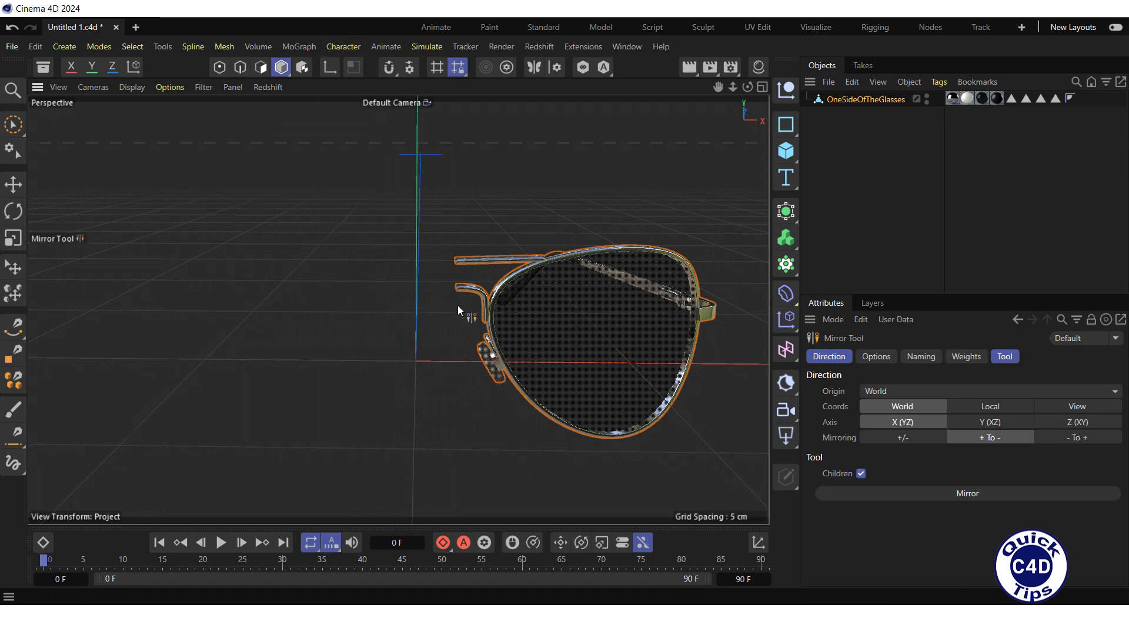
{"action": "left_click", "coordinate": [967, 493]}
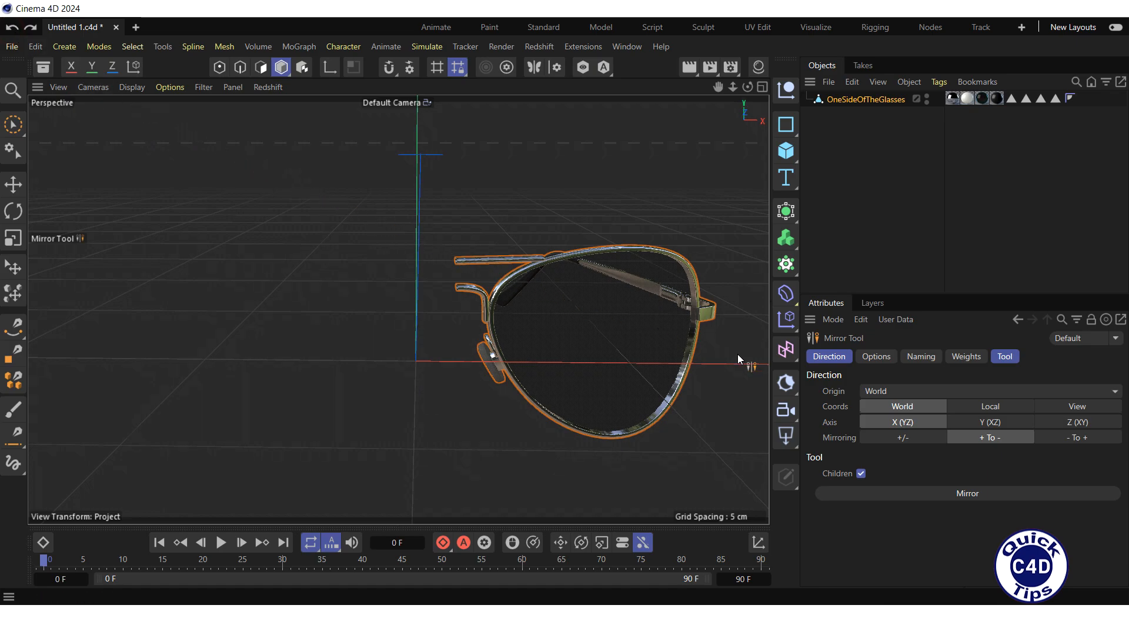
Set Origin Selected, Coords Local, and mirror the half into a full sunglasses pair.
{"action": "left_click", "coordinate": [990, 390]}
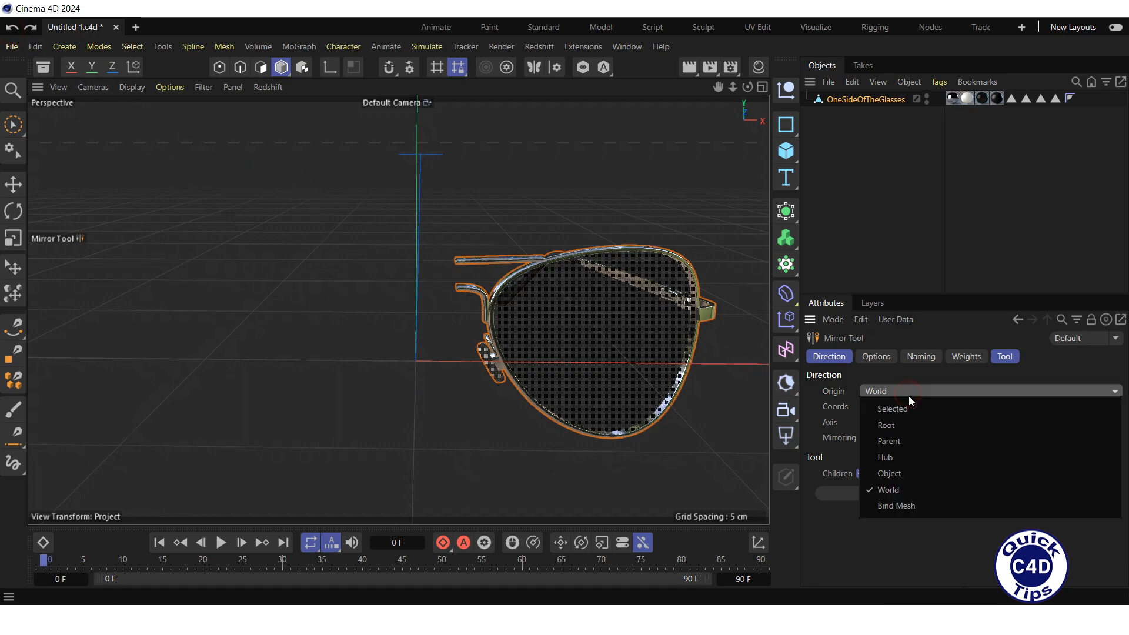
{"action": "left_click", "coordinate": [892, 408]}
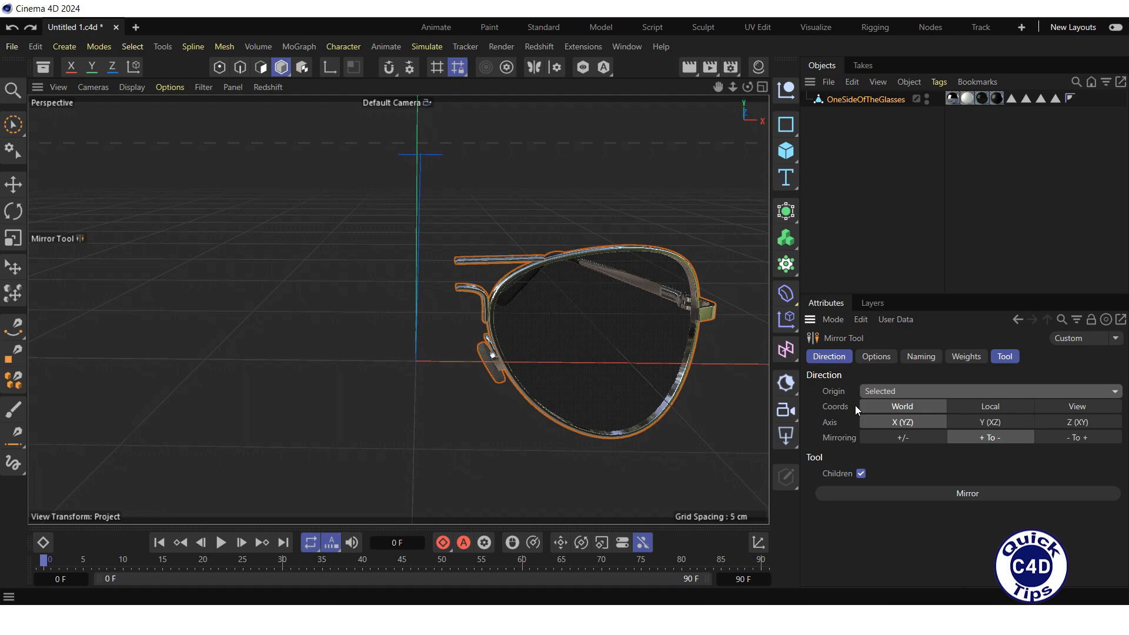
{"action": "mouse_move", "coordinate": [855, 409]}
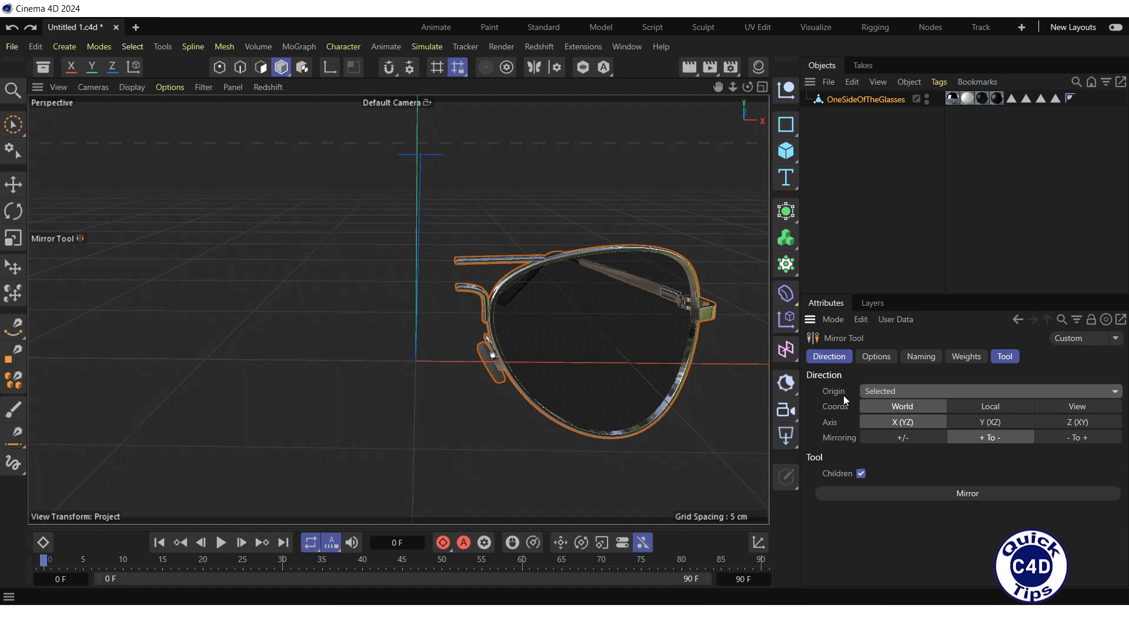
{"action": "mouse_move", "coordinate": [862, 413]}
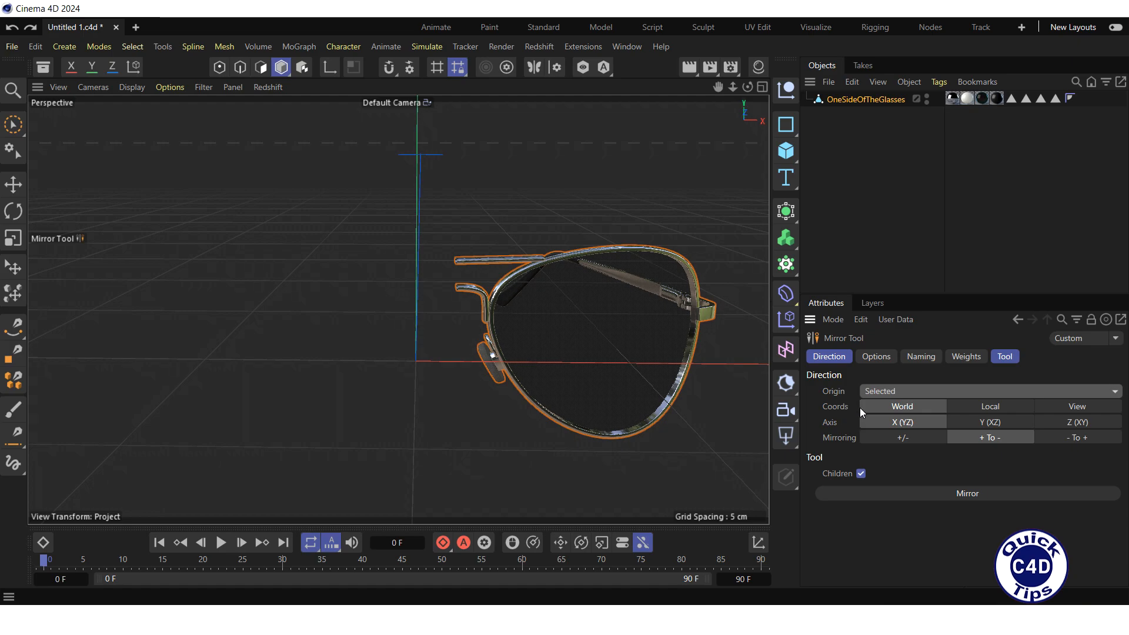
{"action": "left_click", "coordinate": [989, 405]}
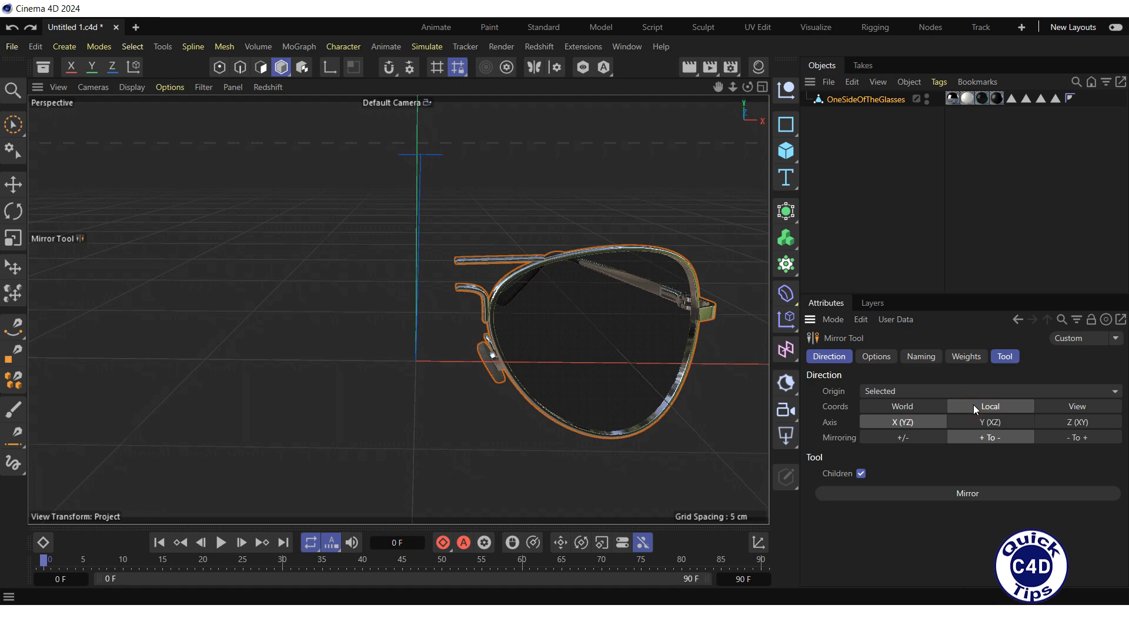
{"action": "mouse_move", "coordinate": [971, 414]}
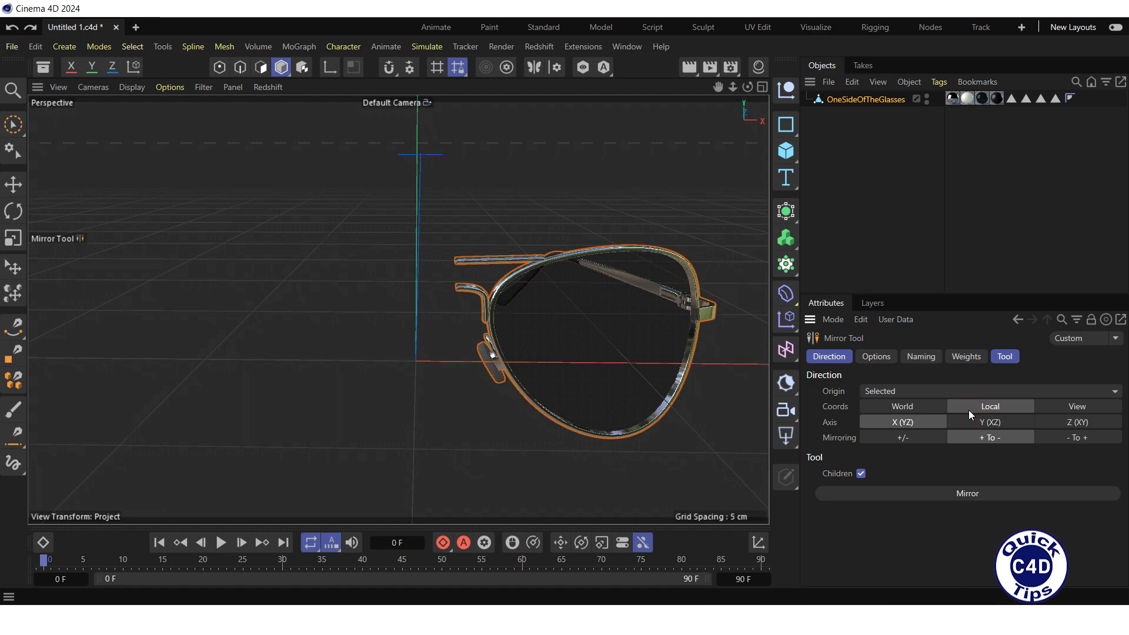
{"action": "mouse_move", "coordinate": [951, 429]}
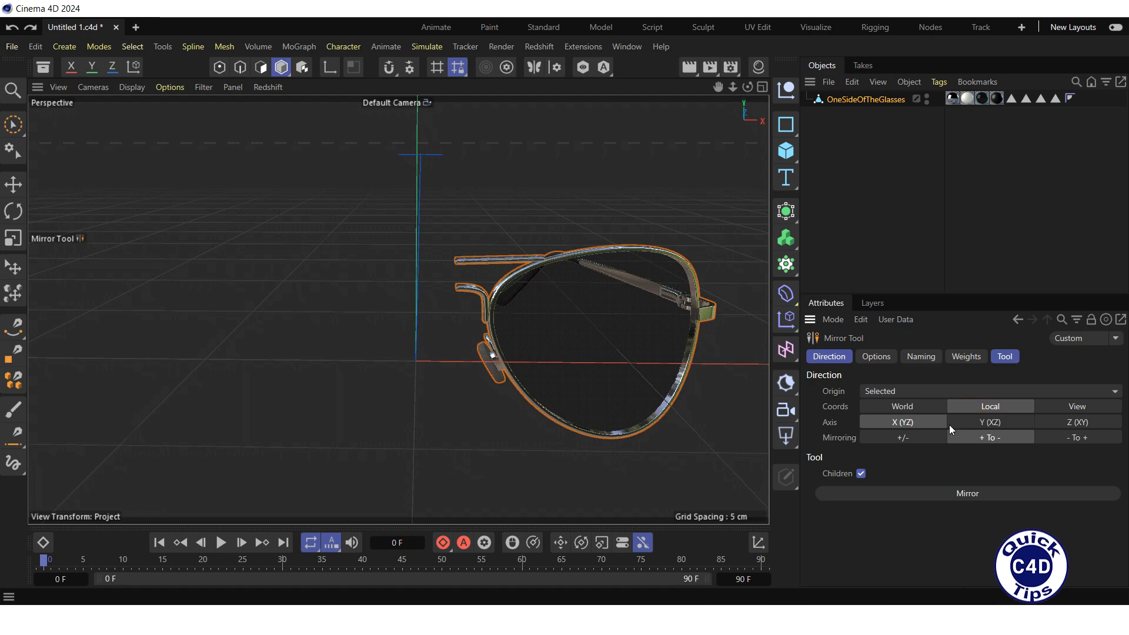
{"action": "left_click", "coordinate": [967, 493]}
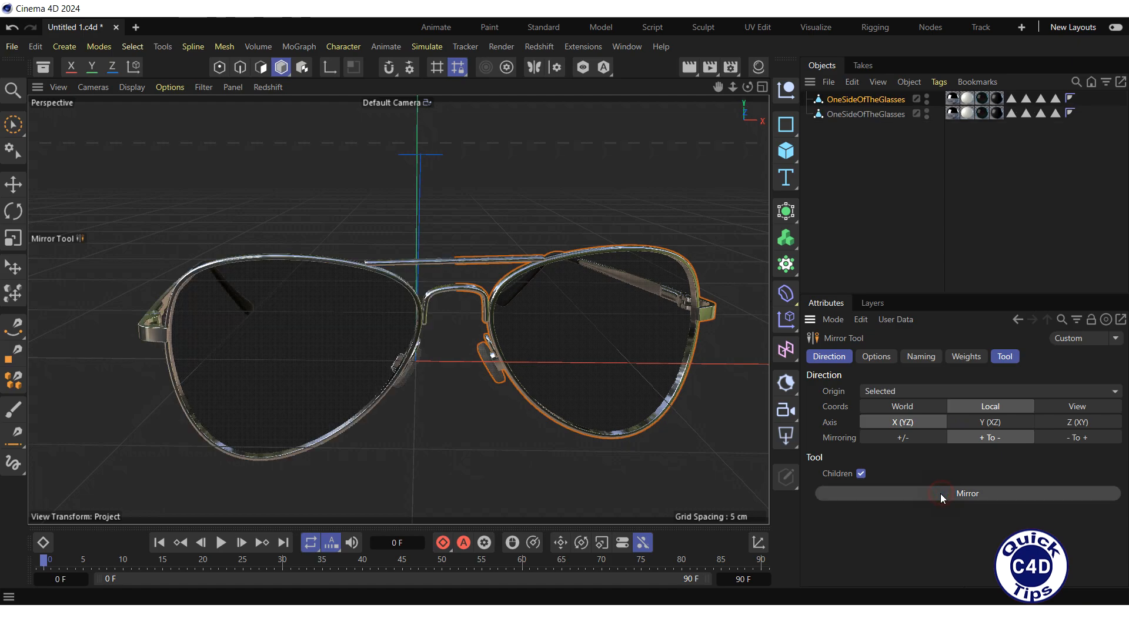
{"action": "mouse_move", "coordinate": [713, 465]}
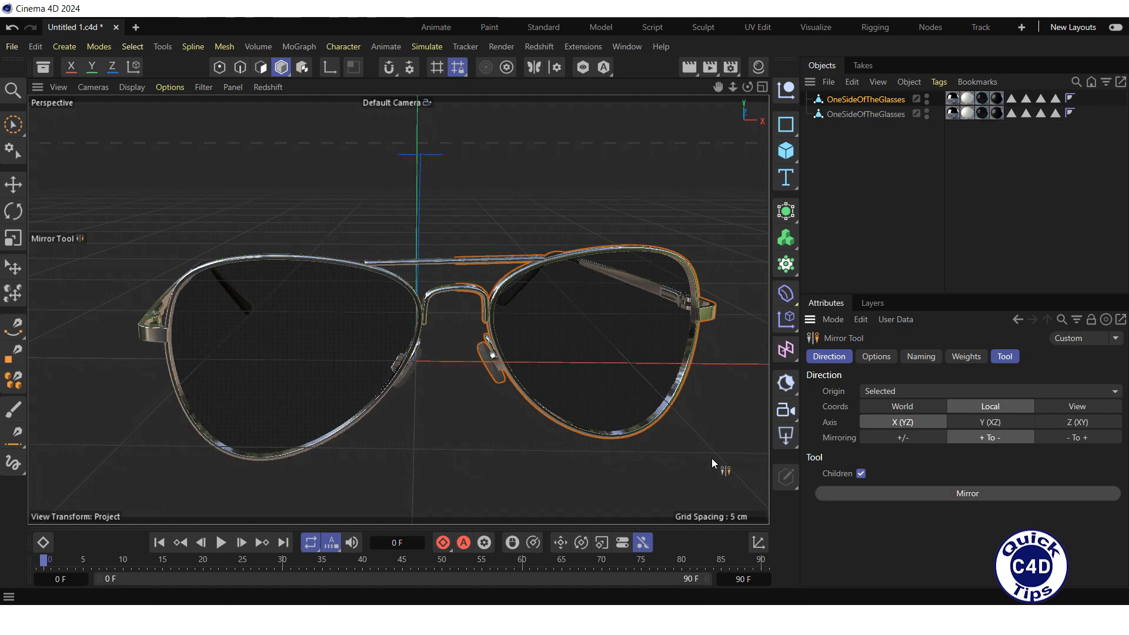